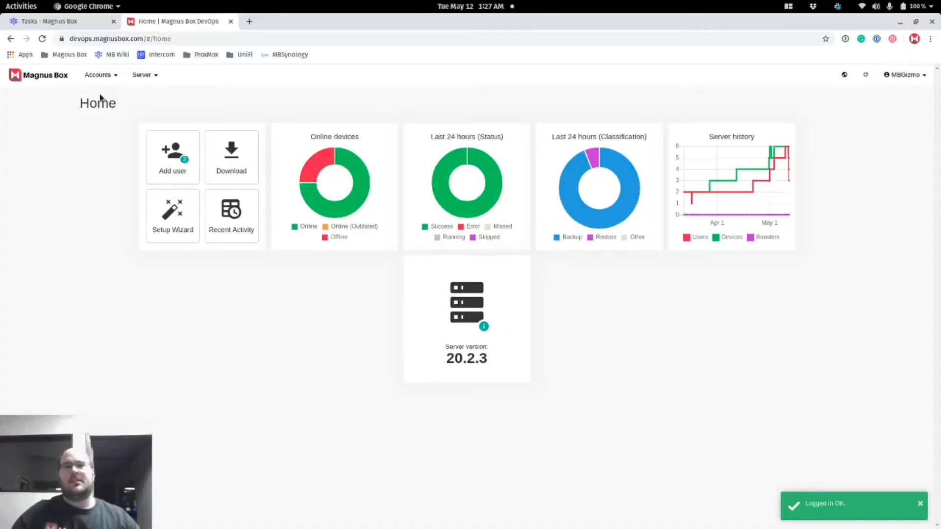
{"action": "mouse_move", "coordinate": [162, 100]}
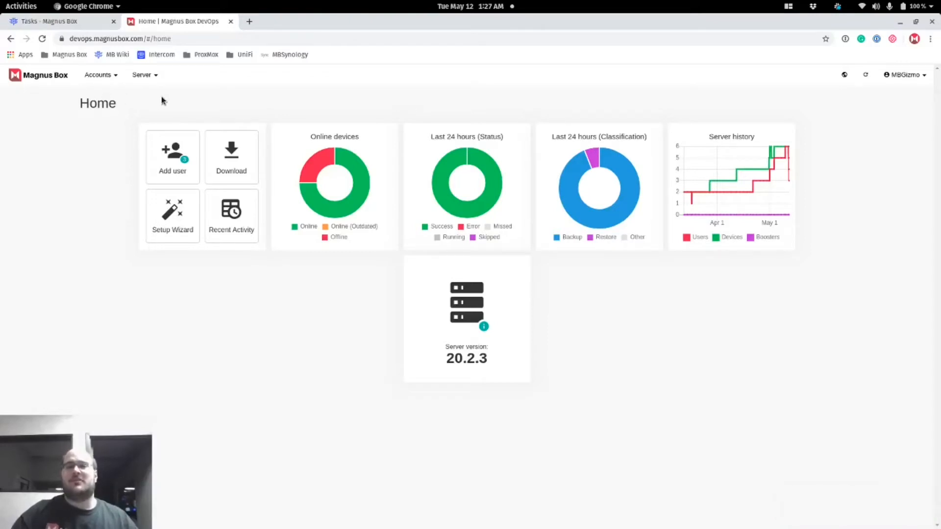
{"action": "mouse_move", "coordinate": [169, 91]}
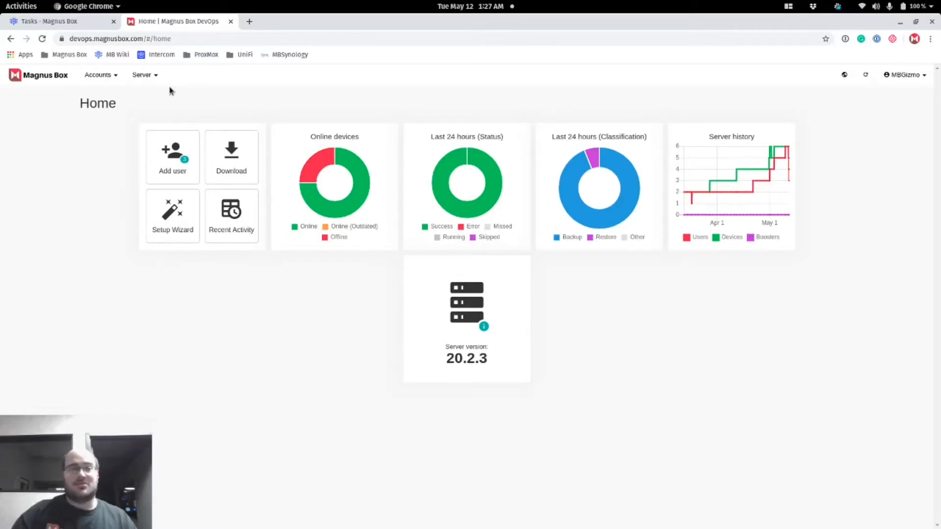
{"action": "mouse_move", "coordinate": [122, 80]}
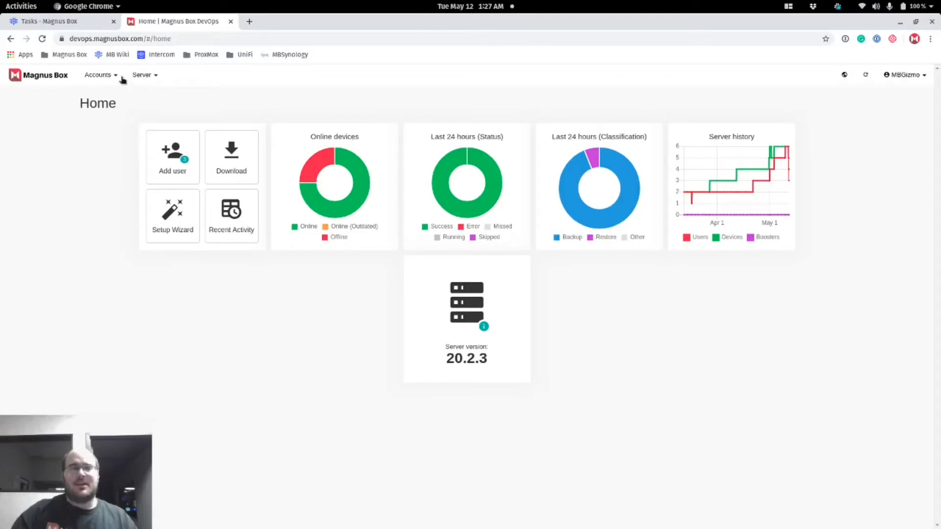
- Open the MBAnsible user's Protected Items, add a protected item and begin a new backup schedule
{"action": "left_click", "coordinate": [98, 74]}
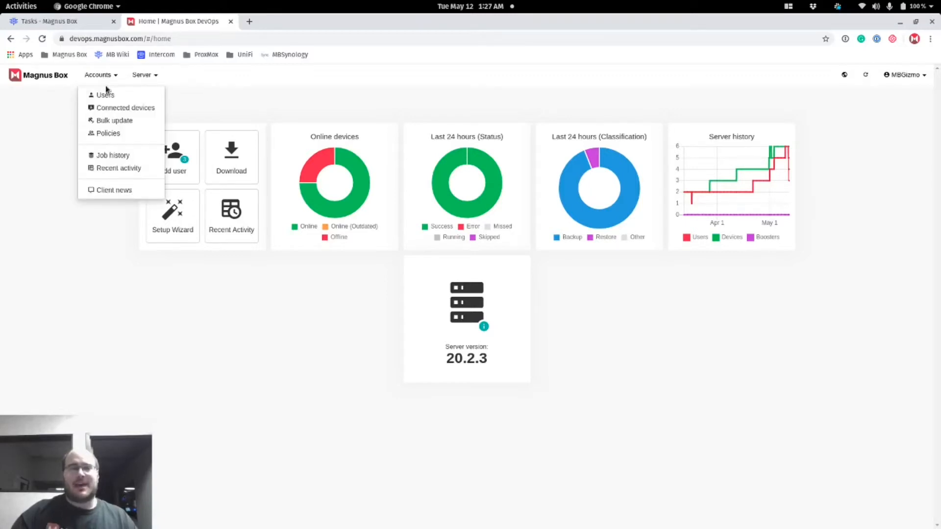
{"action": "left_click", "coordinate": [105, 95]}
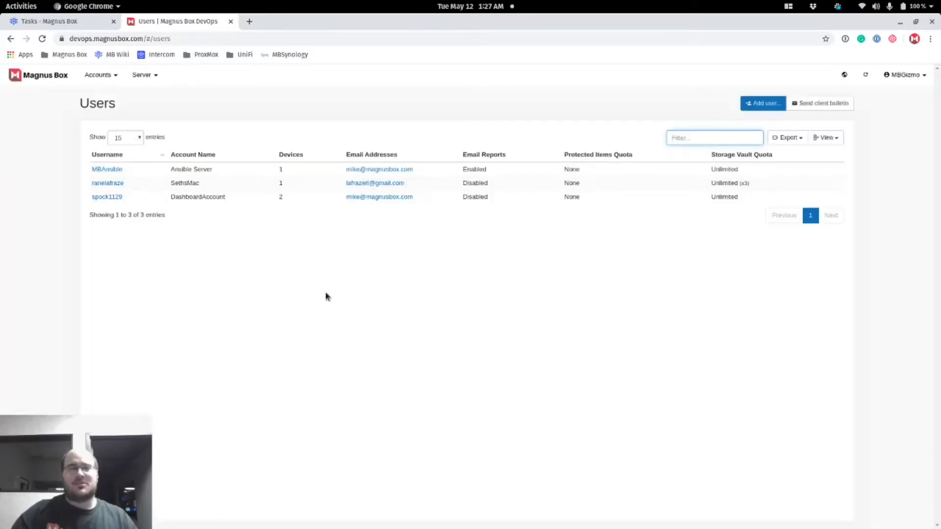
{"action": "left_click", "coordinate": [107, 168]}
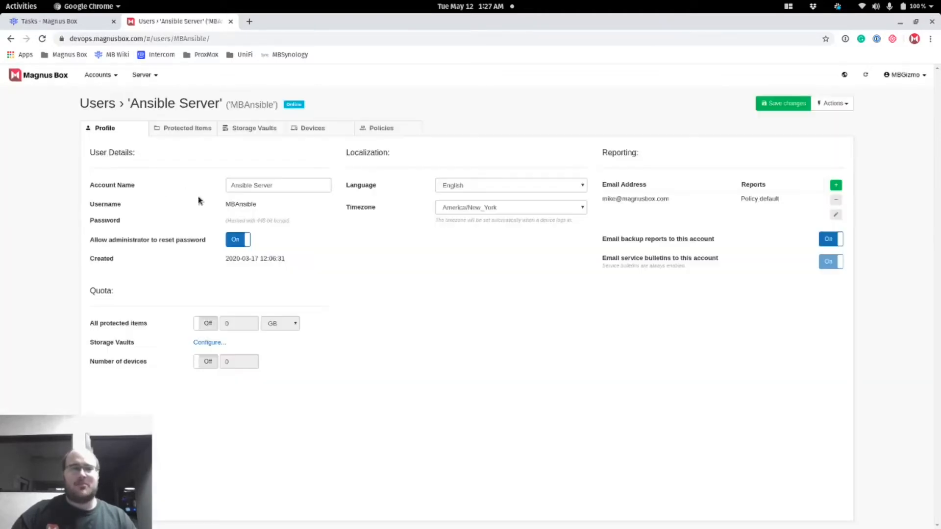
{"action": "left_click", "coordinate": [187, 127]}
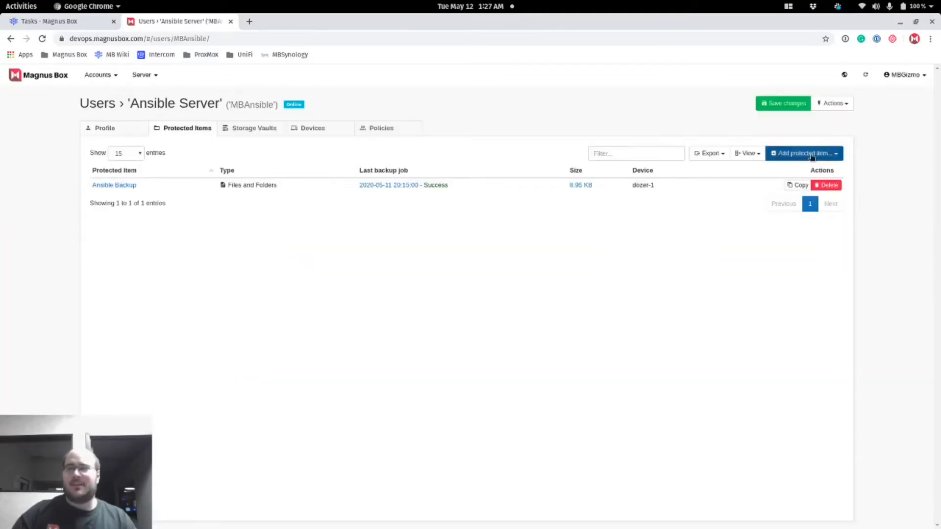
{"action": "left_click", "coordinate": [803, 153]}
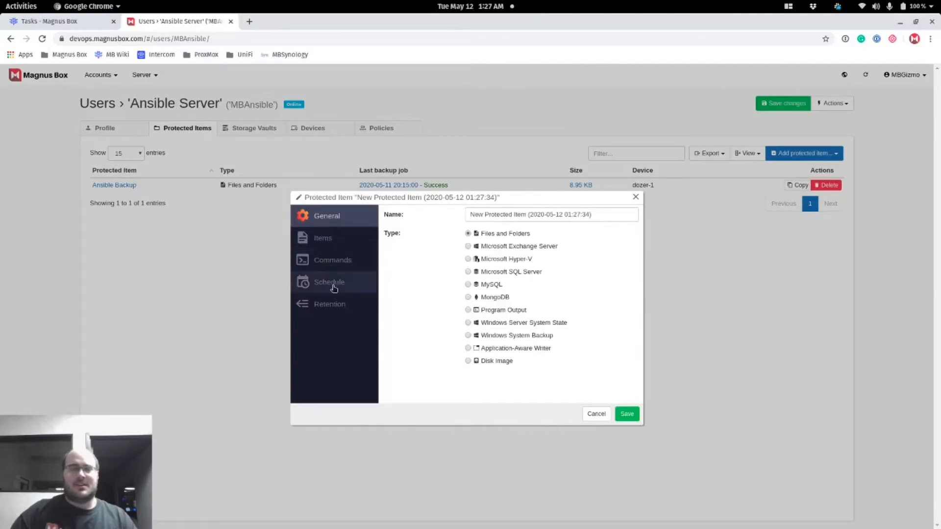
{"action": "left_click", "coordinate": [329, 282]}
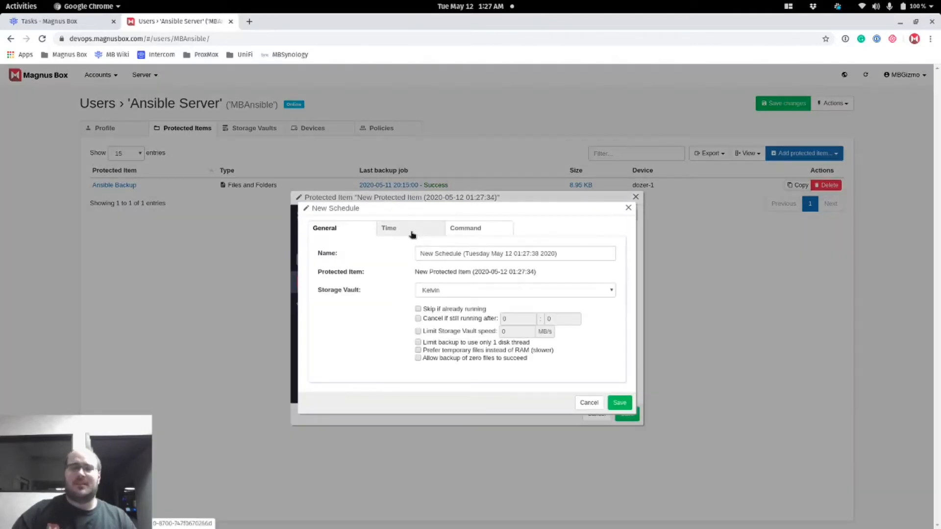
- Add a scheduled time on the Time tab and set its schedule type to Periodic
{"action": "left_click", "coordinate": [389, 228]}
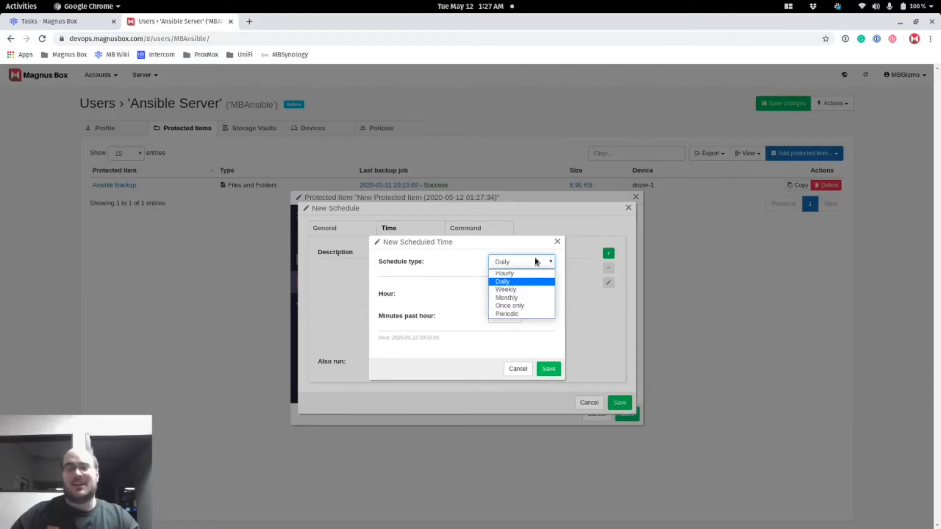
{"action": "mouse_move", "coordinate": [514, 313]}
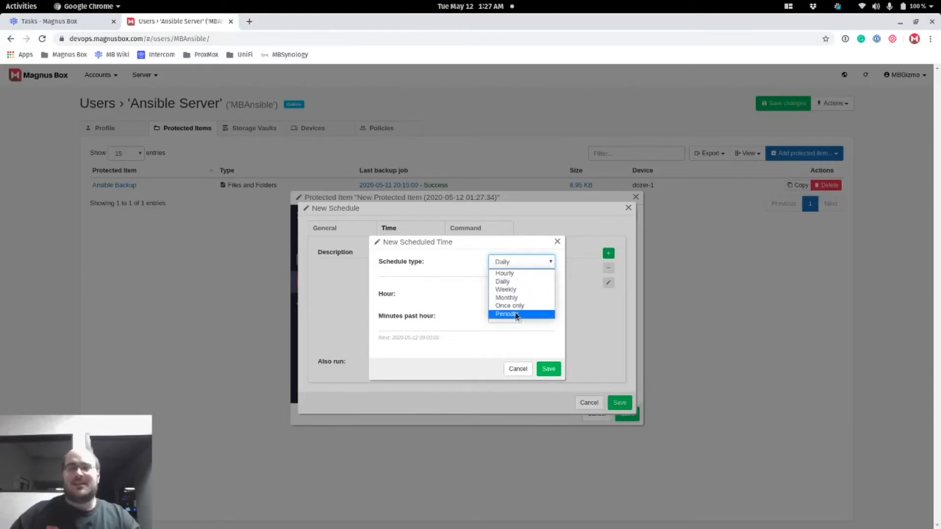
{"action": "left_click", "coordinate": [509, 314]}
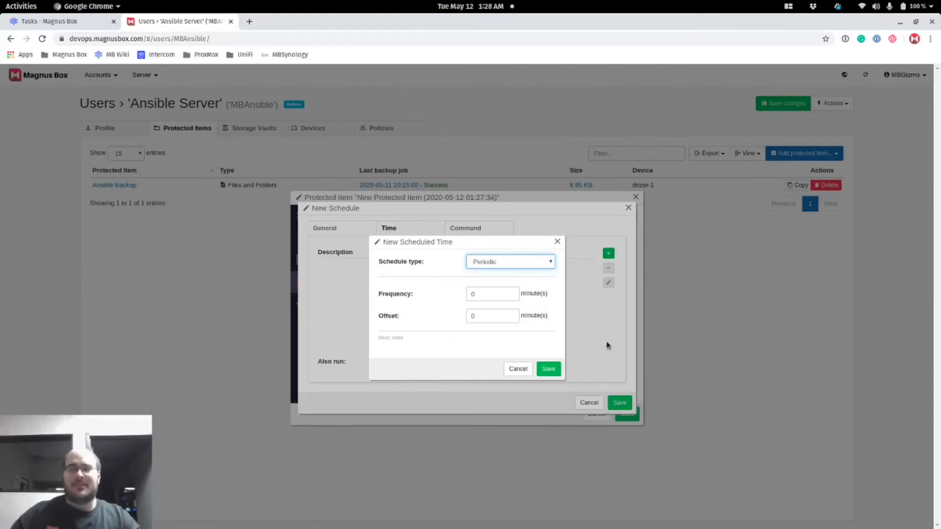
{"action": "mouse_move", "coordinate": [522, 274]}
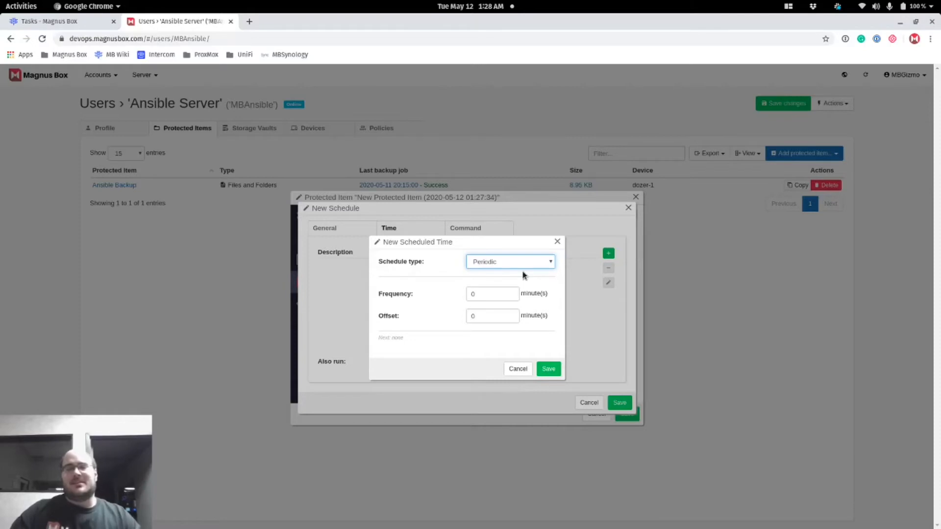
{"action": "mouse_move", "coordinate": [498, 285]}
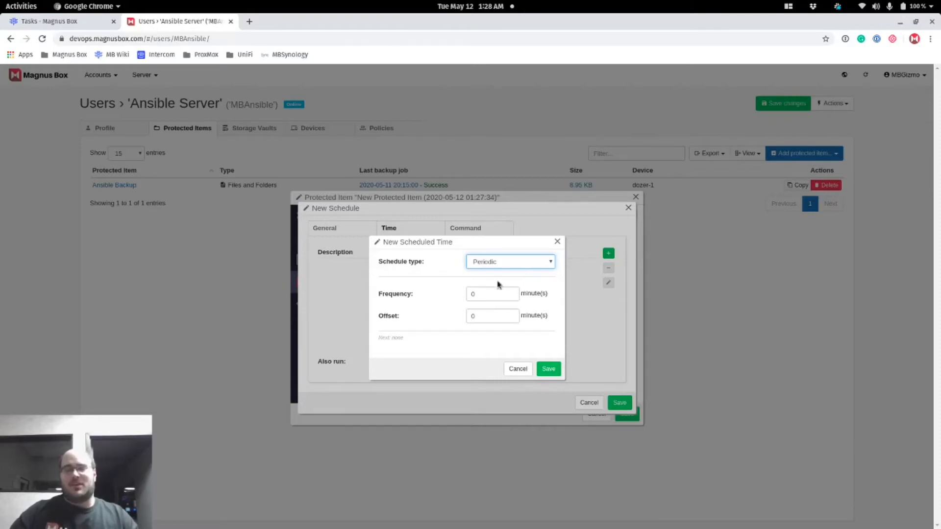
- Set the periodic time's Frequency to 120 minutes and Offset to 30 minutes
{"action": "type", "text": "1"}
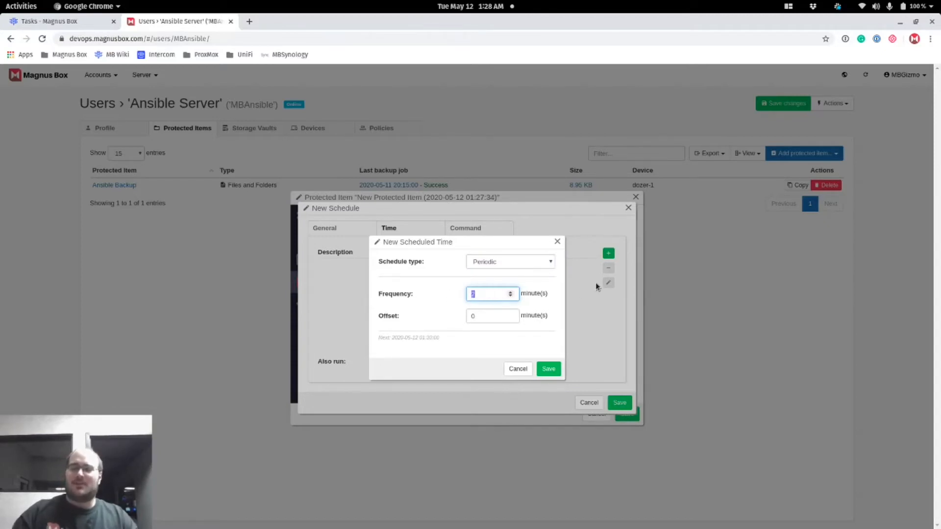
{"action": "type", "text": "60"}
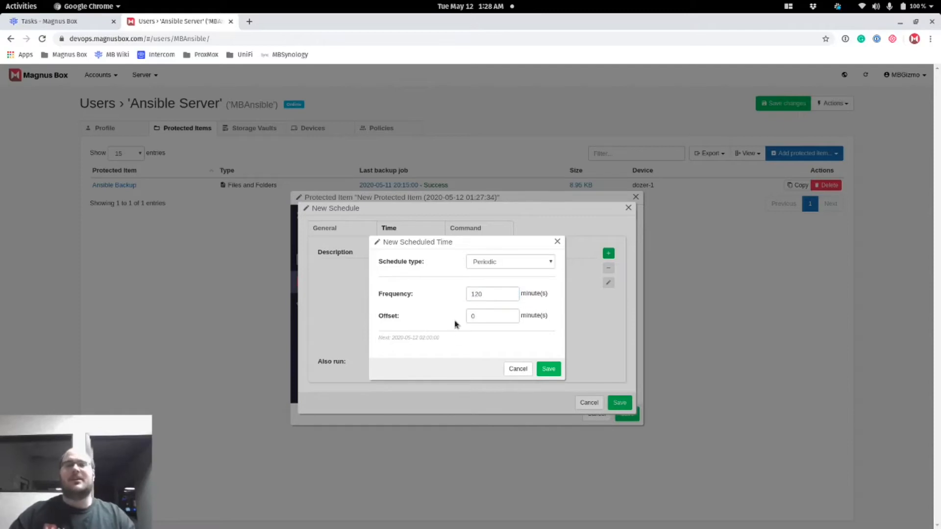
{"action": "mouse_move", "coordinate": [457, 282]}
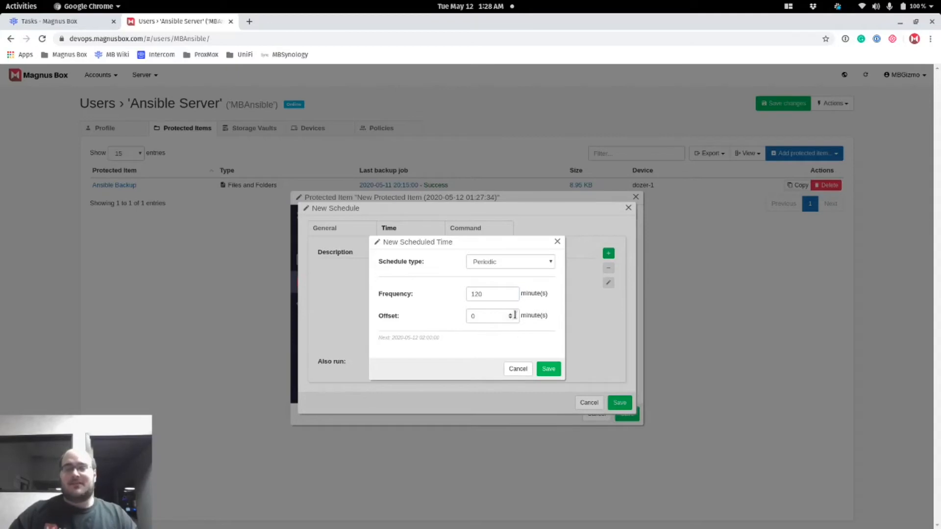
{"action": "mouse_move", "coordinate": [401, 325]}
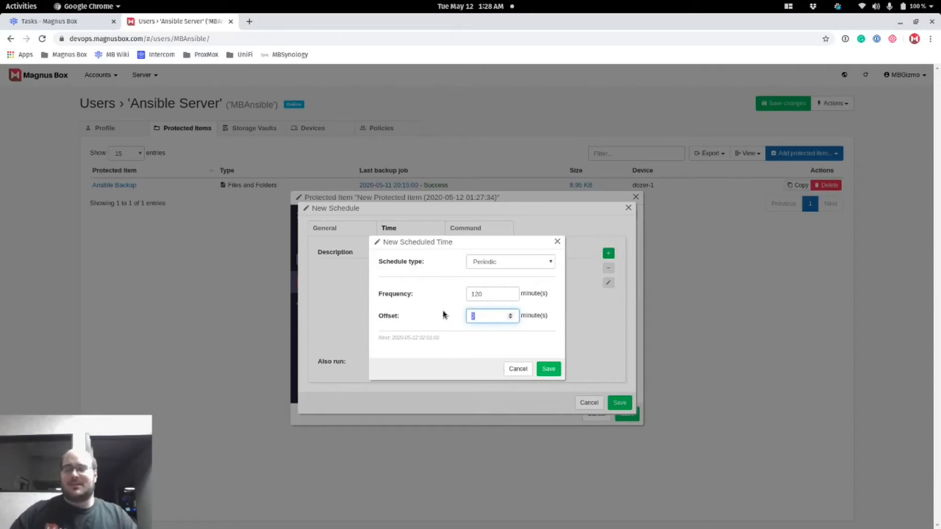
{"action": "type", "text": "30"}
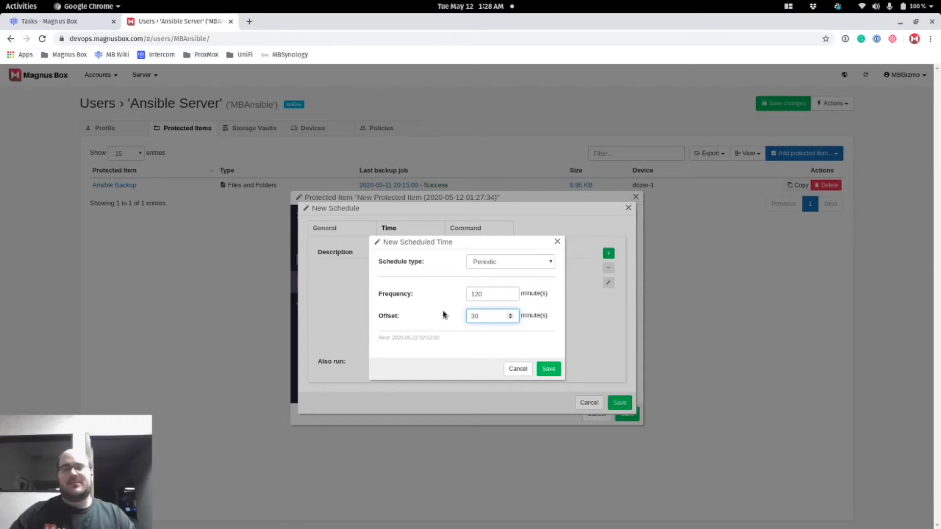
{"action": "left_click", "coordinate": [489, 316]}
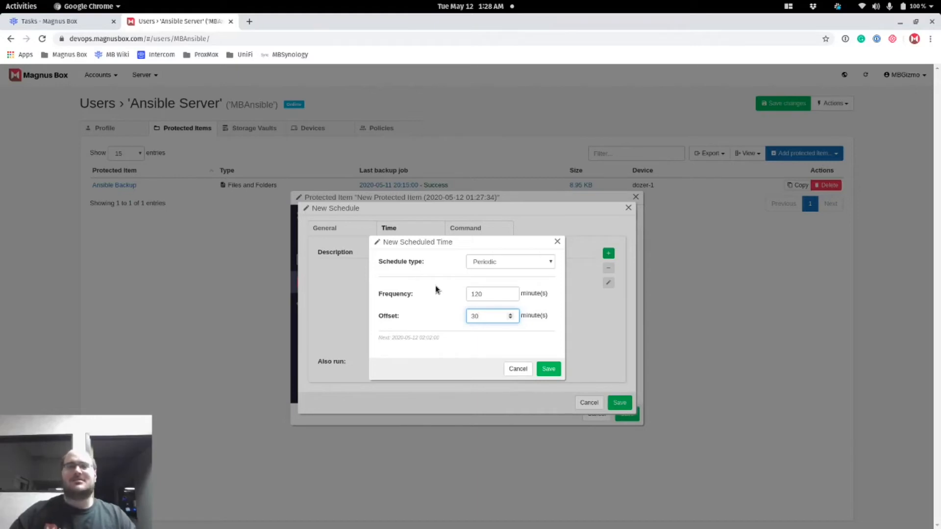
{"action": "left_click", "coordinate": [492, 315]}
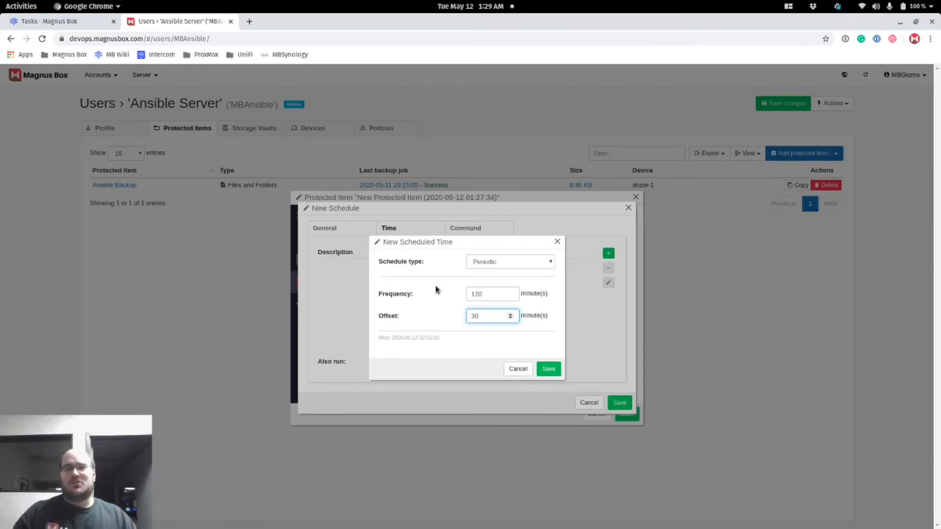
{"action": "left_click", "coordinate": [491, 315]}
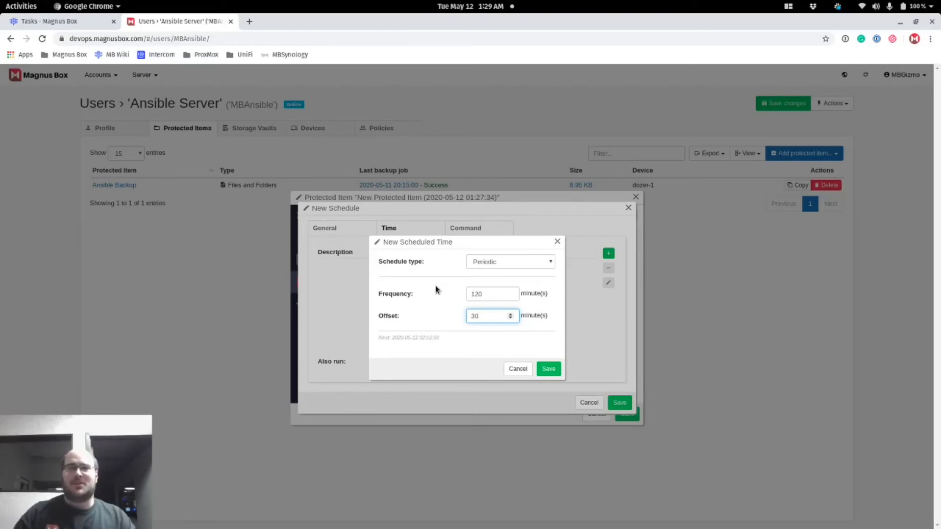
{"action": "left_click", "coordinate": [491, 316]}
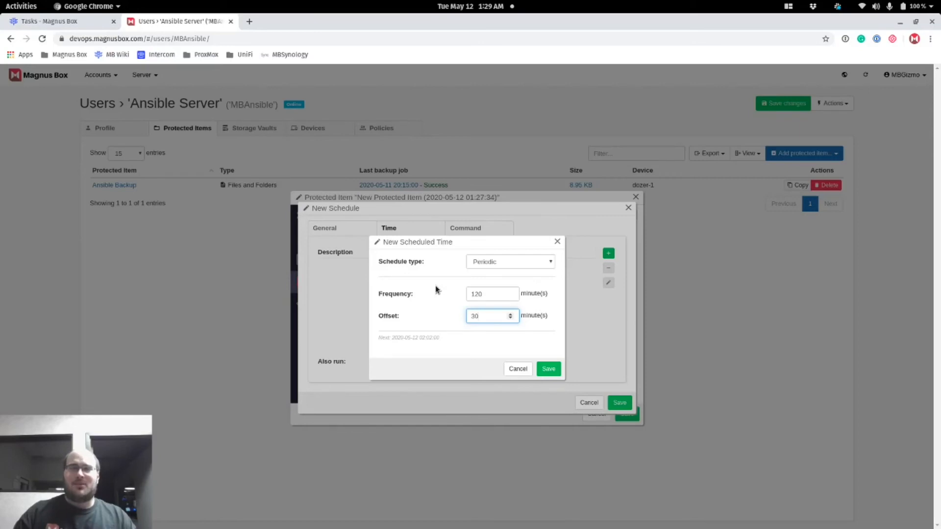
{"action": "left_click", "coordinate": [491, 316]}
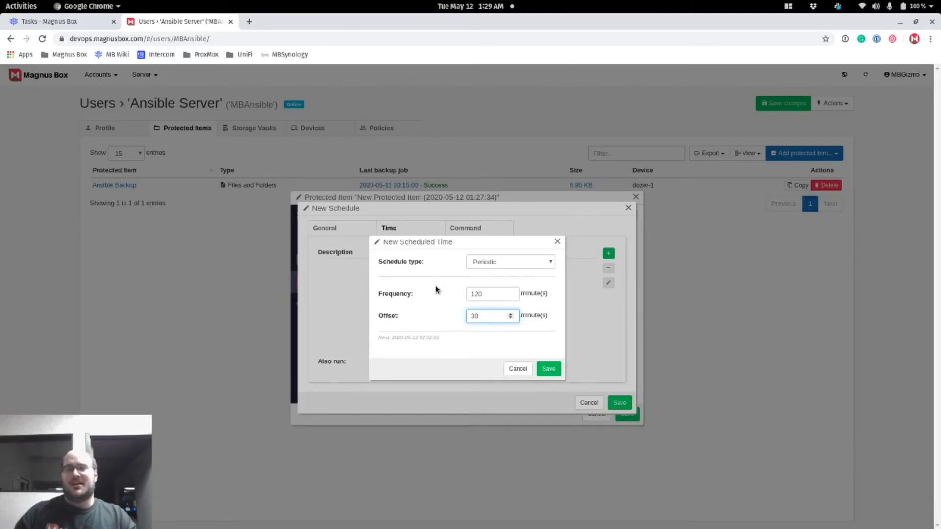
{"action": "left_click", "coordinate": [492, 316]}
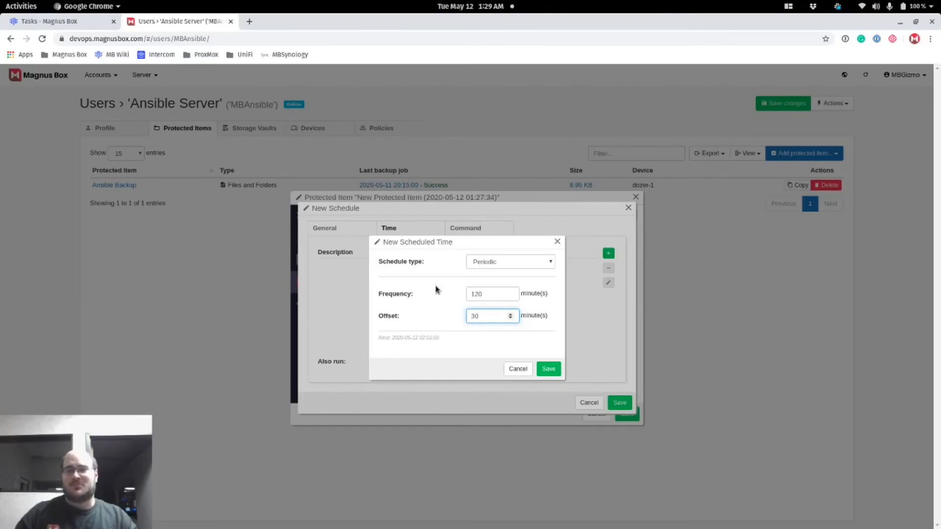
{"action": "left_click", "coordinate": [491, 315]}
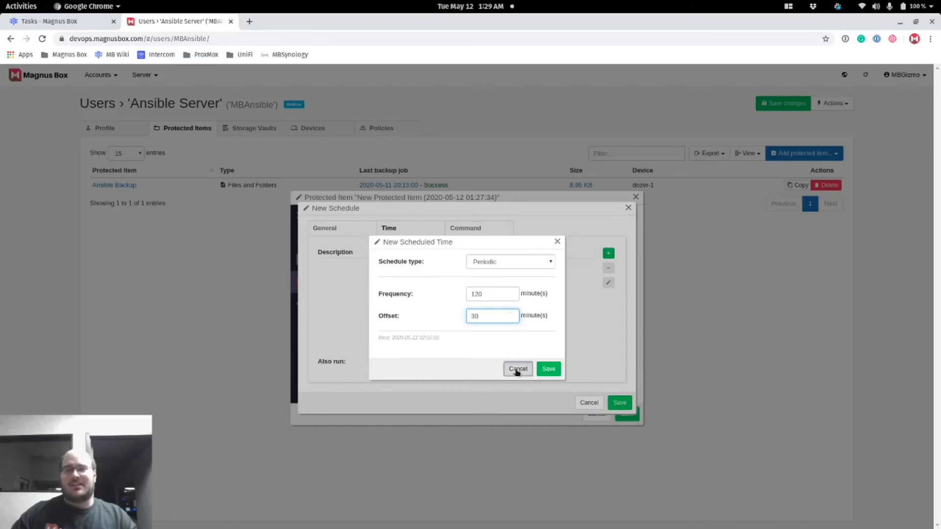
- Cancel the New Scheduled Time dialog, leaving the schedule's time list empty
{"action": "left_click", "coordinate": [517, 368]}
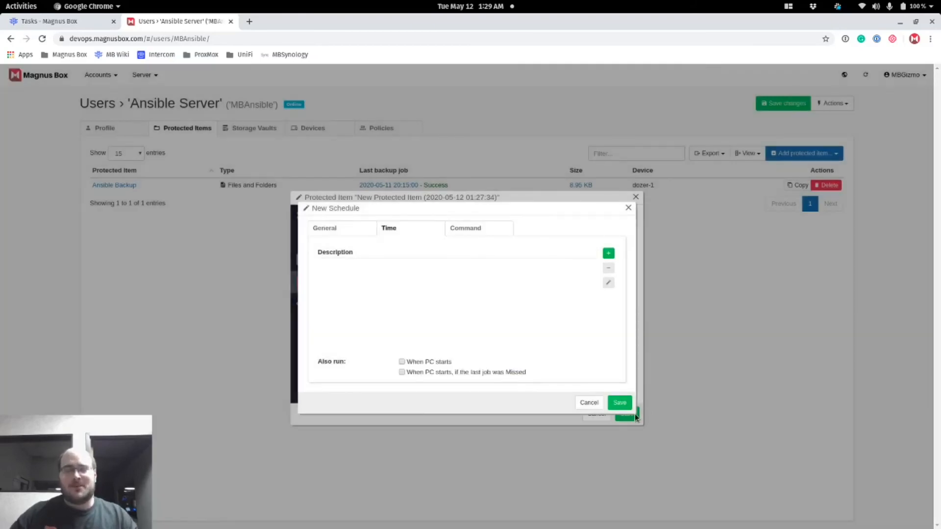
{"action": "mouse_move", "coordinate": [626, 392]}
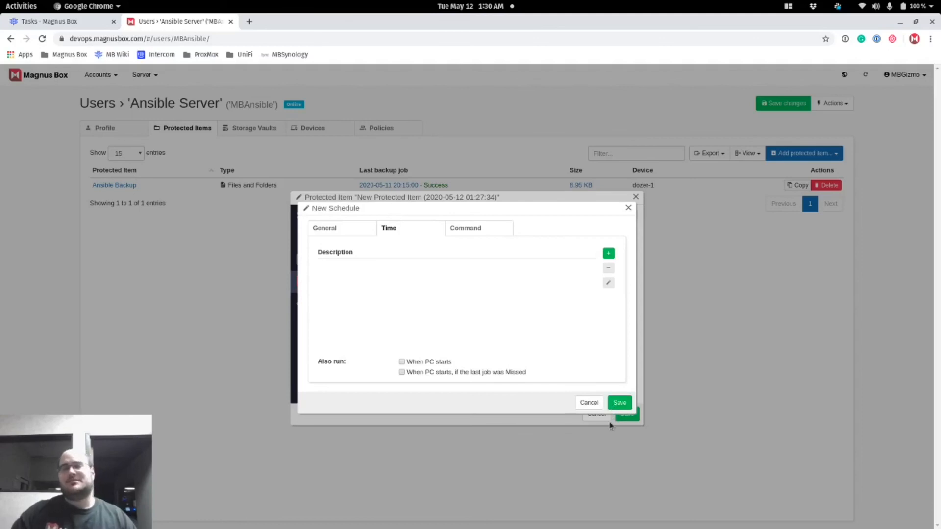
{"action": "mouse_move", "coordinate": [600, 428]}
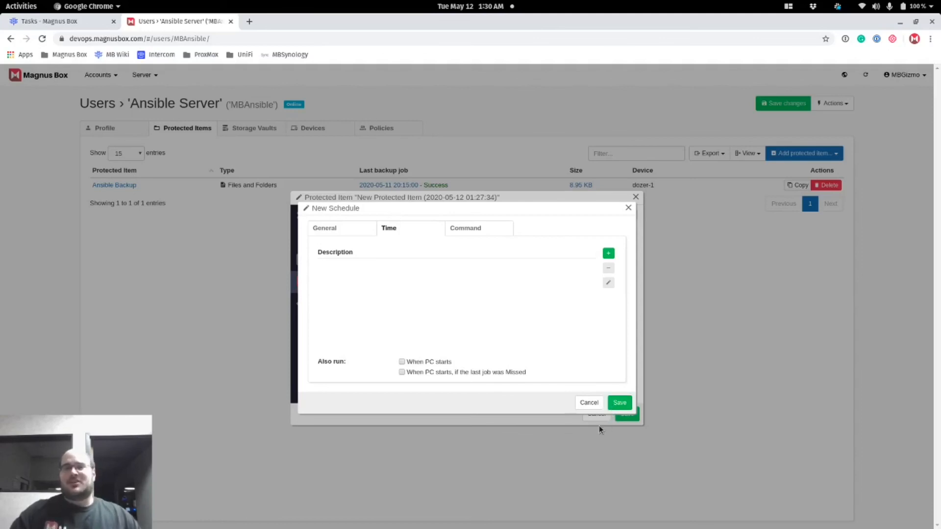